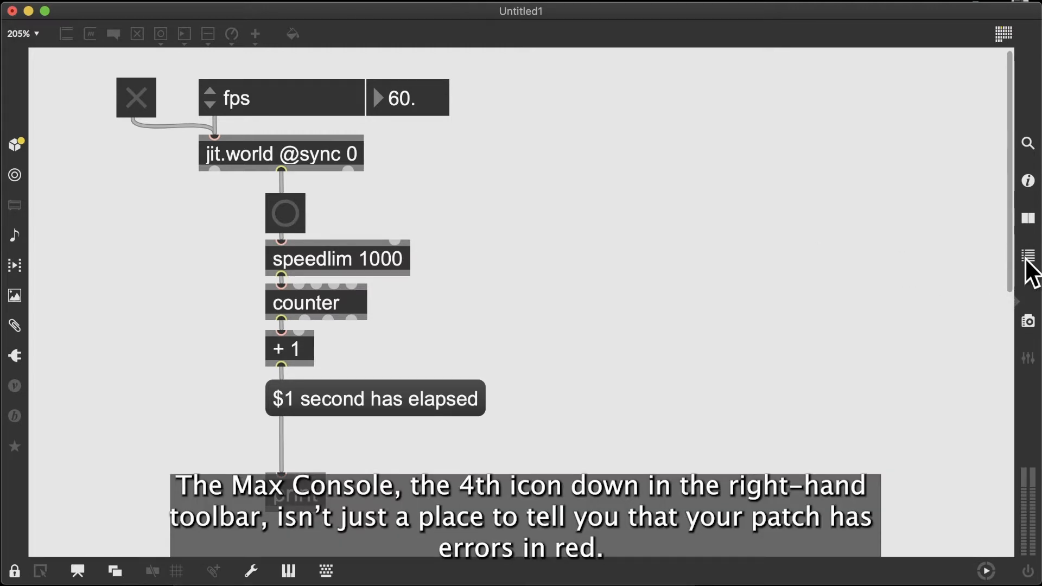
Step: Show the Max Console beside the patcher so the elapsed-seconds print messages appear in it
click(1027, 256)
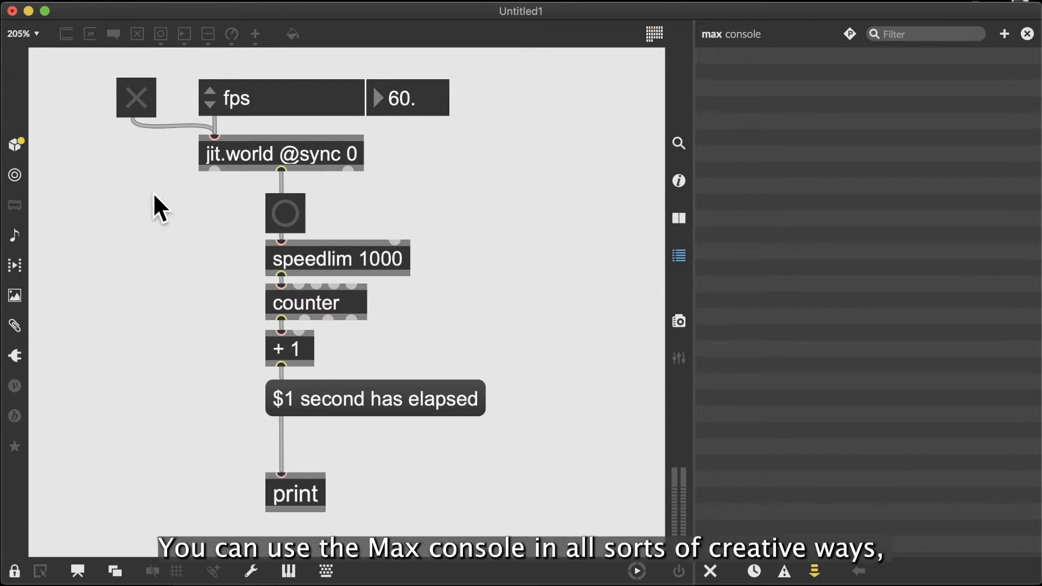
mouse_move(145, 110)
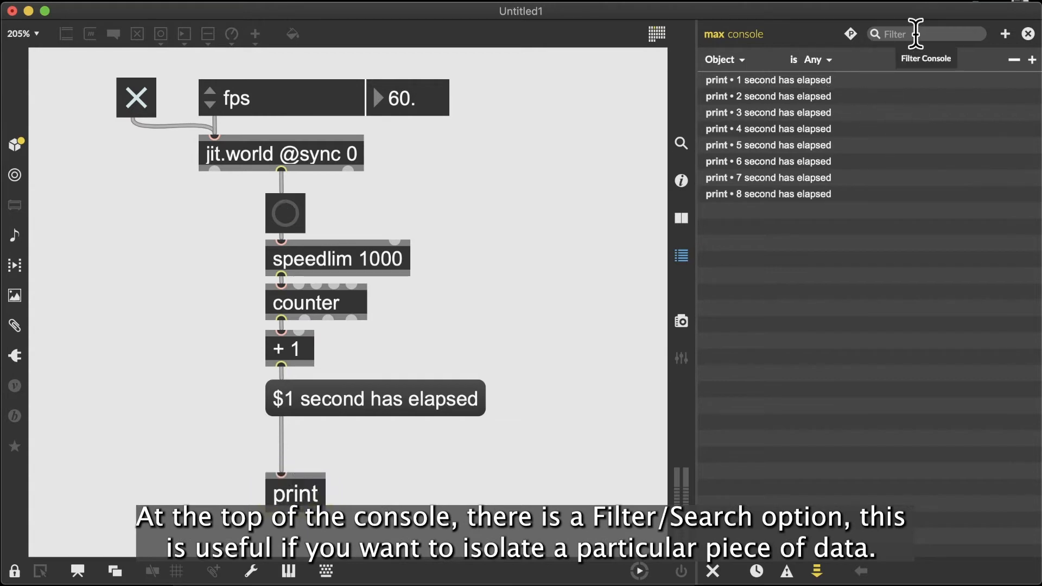
click(926, 34)
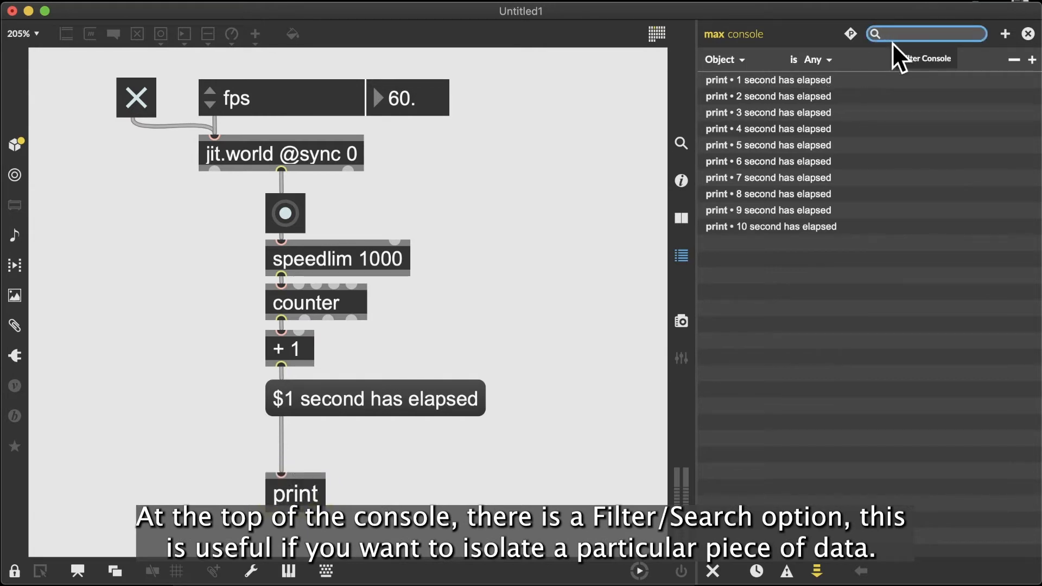
text(9 seco)
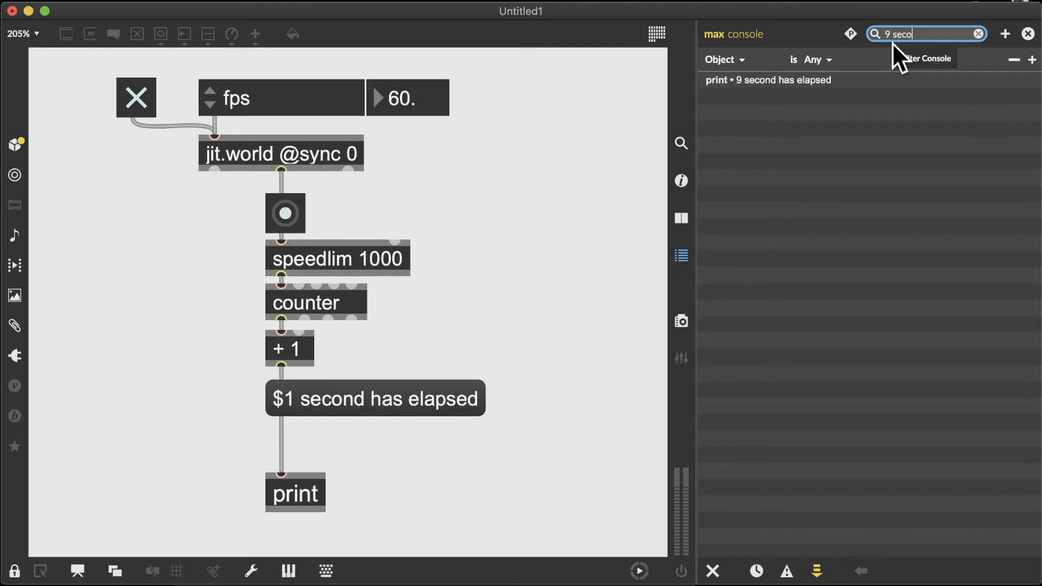
click(977, 34)
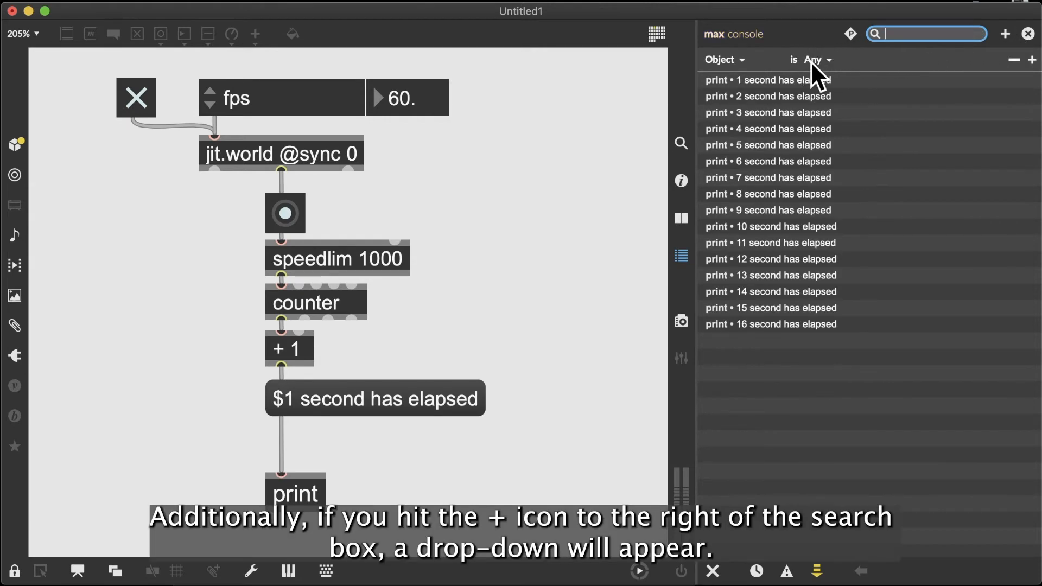
Step: Add a second console filter criterion and reveal its Class, Patcher and Object category choices
click(1005, 34)
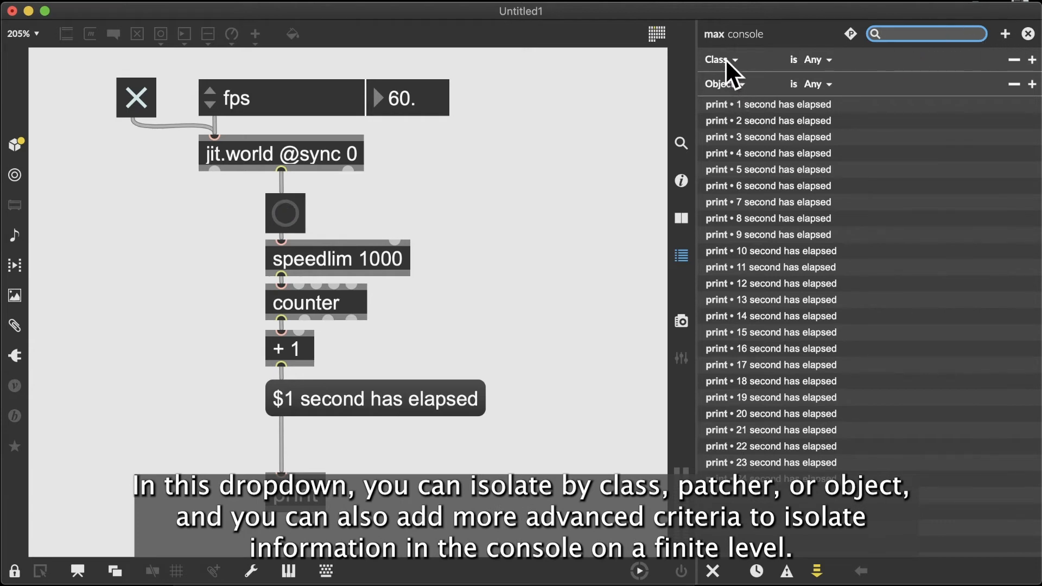
click(719, 60)
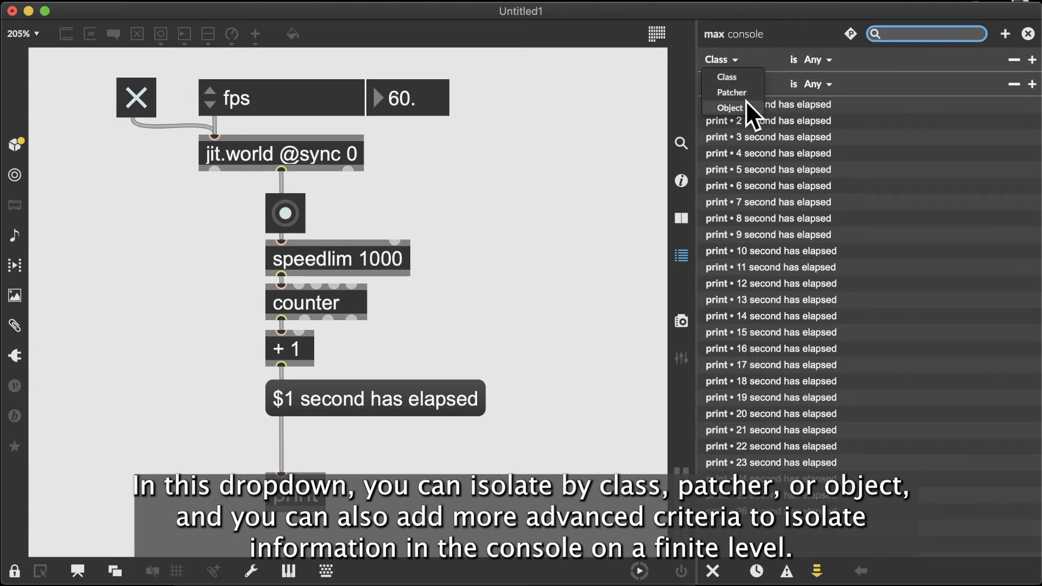